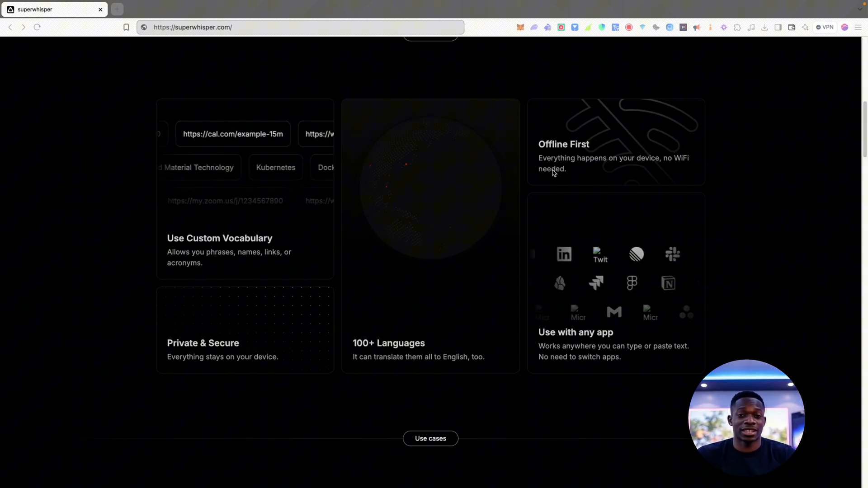
Step: Scroll through the Use cases section and back to the hero with the iPhone QR code
{"action": "scroll", "scroll_direction": "down", "scroll_amount": 3}
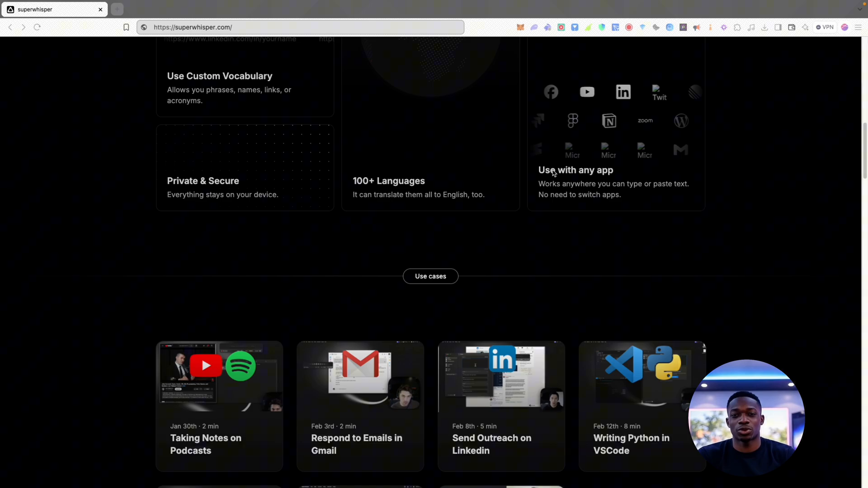
{"action": "scroll", "scroll_direction": "down", "scroll_amount": 3}
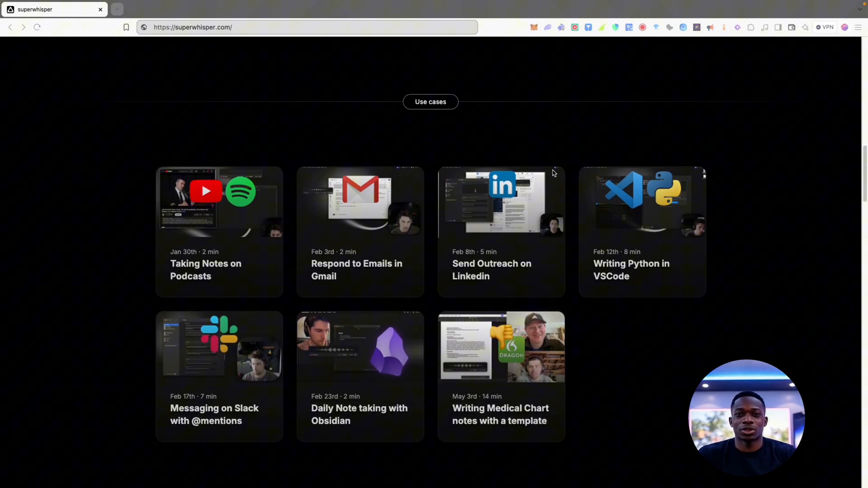
{"action": "mouse_move", "coordinate": [392, 269]}
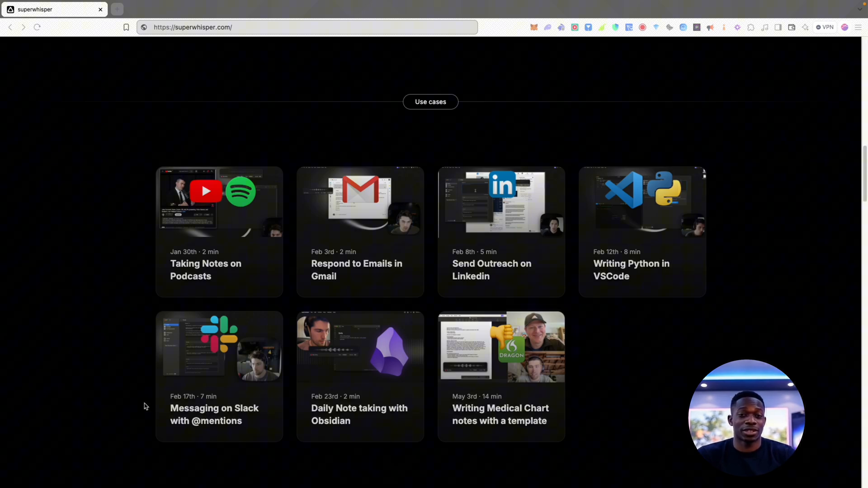
{"action": "mouse_move", "coordinate": [617, 246]}
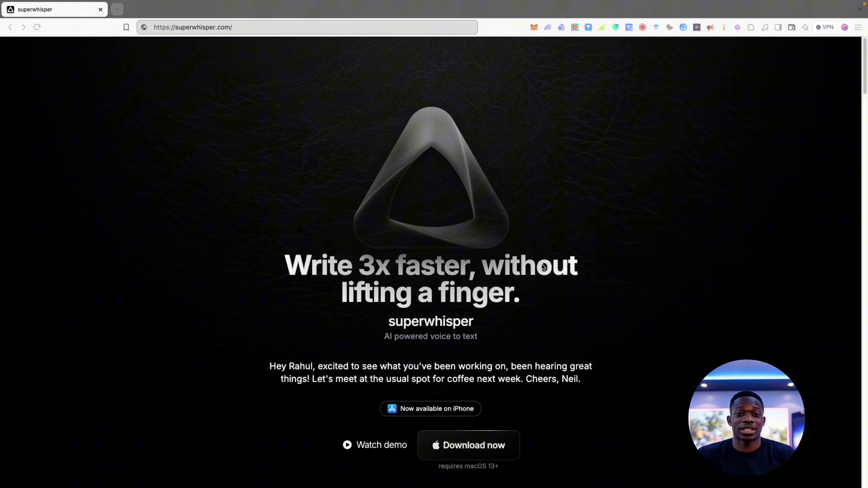
{"action": "scroll", "scroll_direction": "down", "scroll_amount": 3}
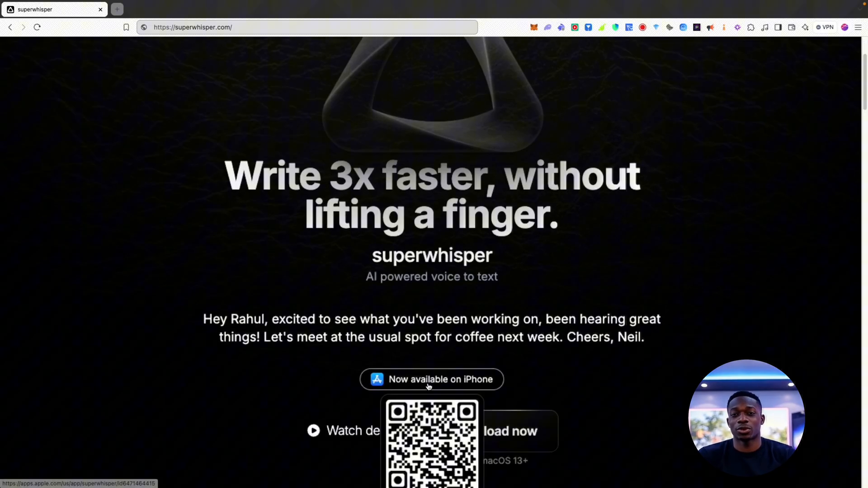
{"action": "scroll", "scroll_direction": "down", "scroll_amount": 3}
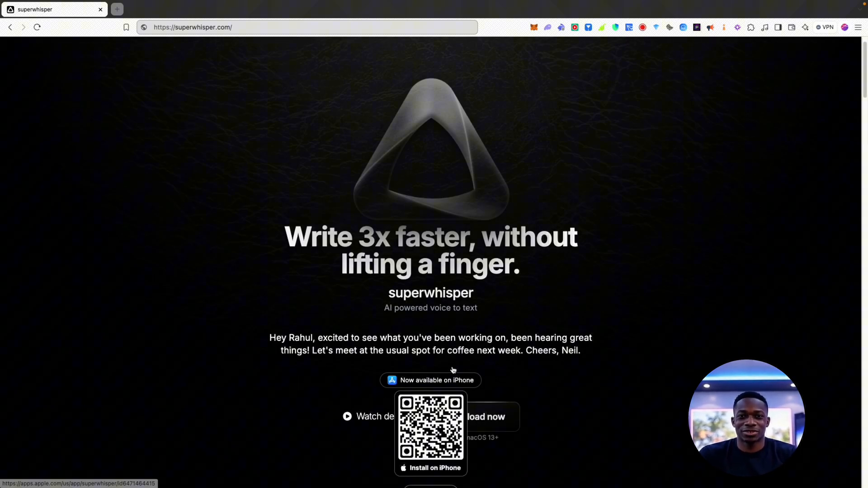
Step: Scroll through the Pricing, Demo and footer sections before hiding Firefox
{"action": "scroll", "scroll_direction": "down", "scroll_amount": 3}
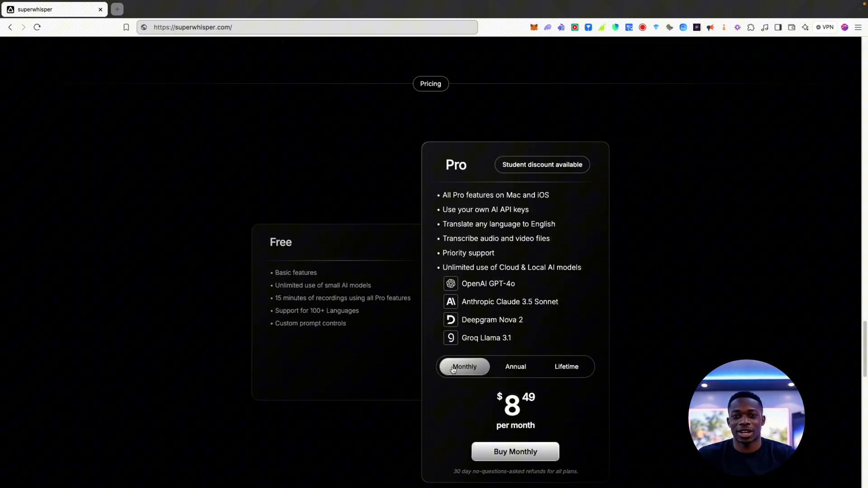
{"action": "scroll", "scroll_direction": "up", "scroll_amount": 3}
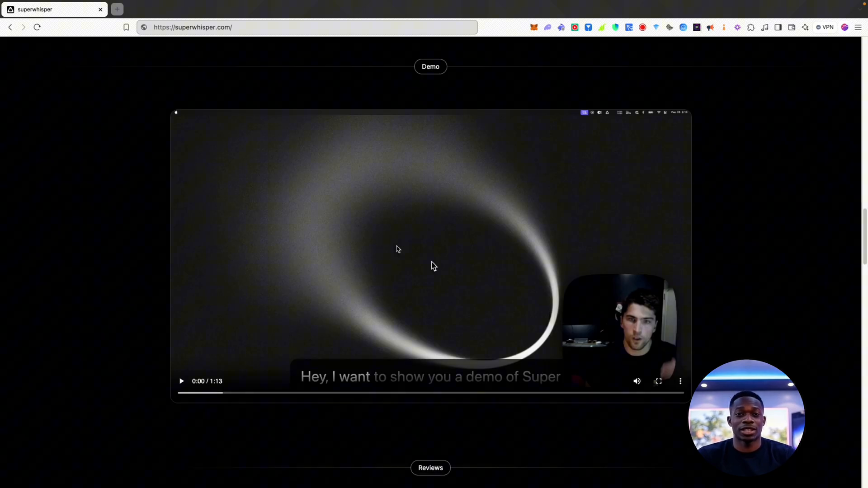
{"action": "scroll", "scroll_direction": "down", "scroll_amount": 3}
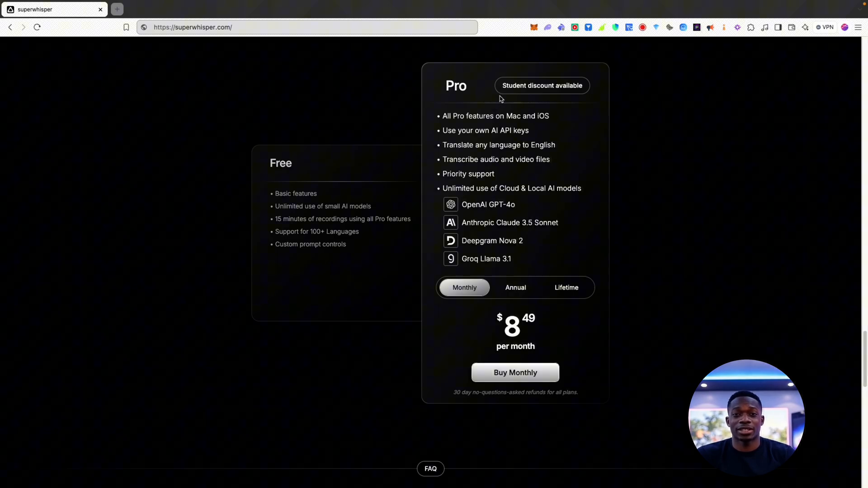
{"action": "mouse_move", "coordinate": [504, 108]}
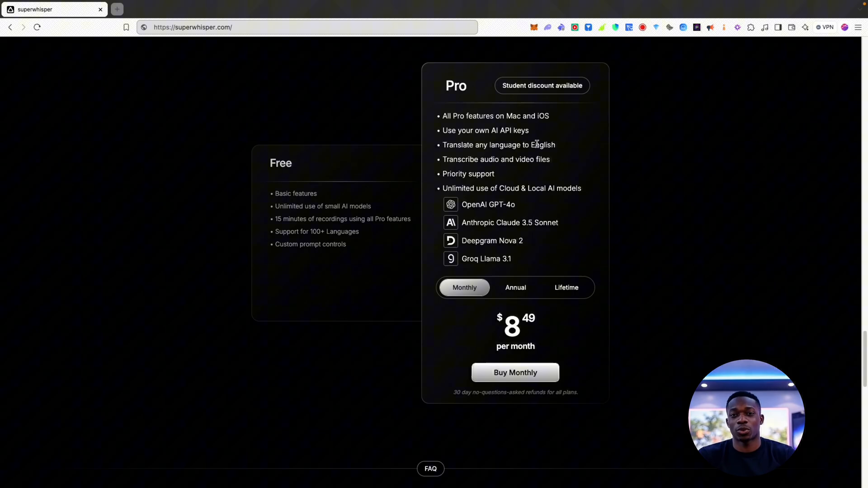
{"action": "scroll", "scroll_direction": "down", "scroll_amount": 3}
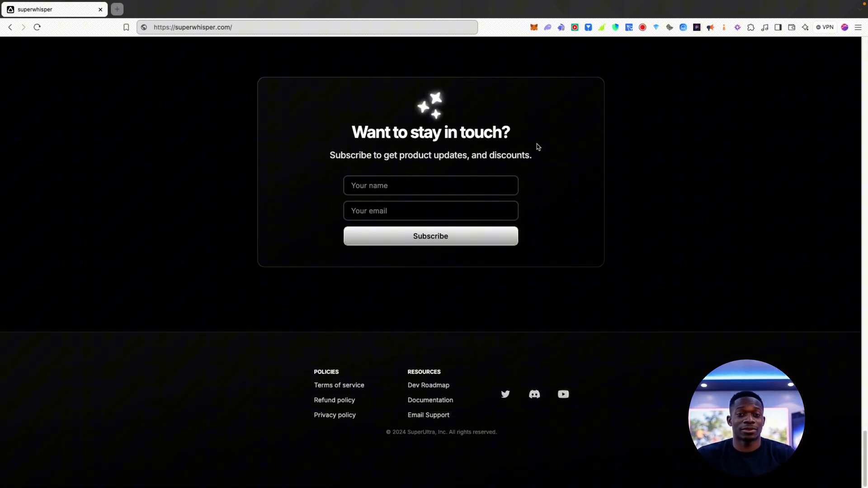
{"action": "scroll", "scroll_direction": "up", "scroll_amount": 3}
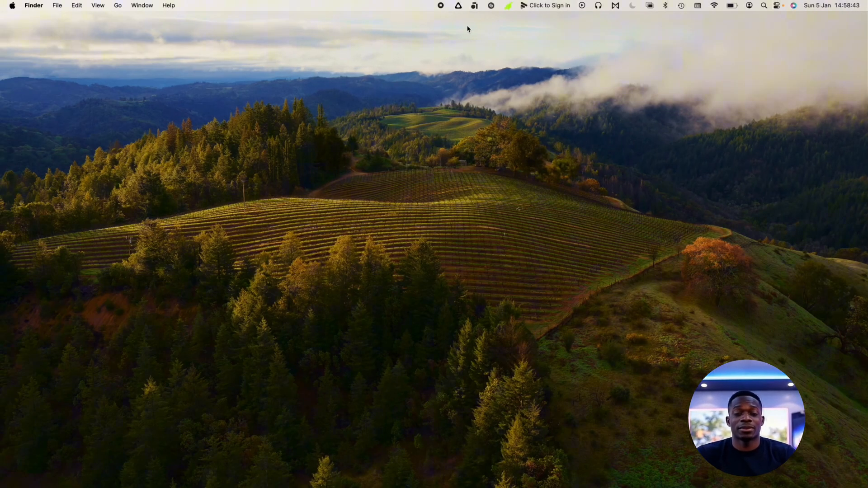
Step: Open superwhisper's settings window from the menu bar icon, landing on Modes
{"action": "left_click", "coordinate": [457, 6]}
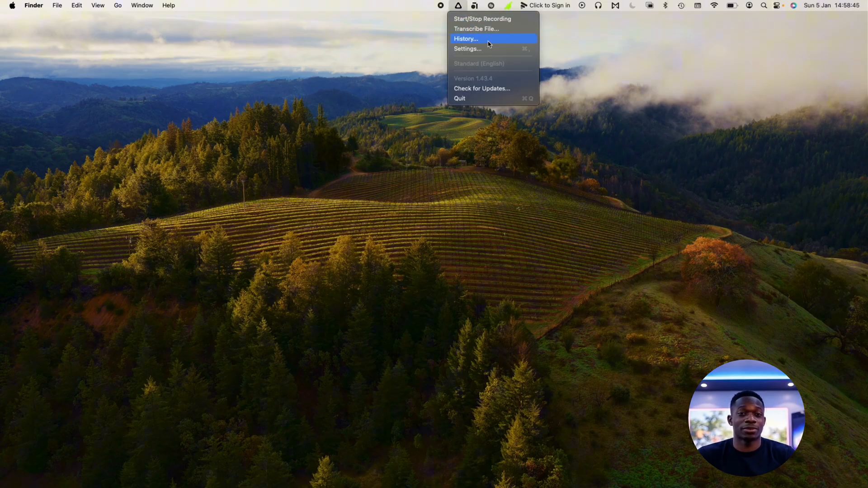
{"action": "mouse_move", "coordinate": [508, 49]}
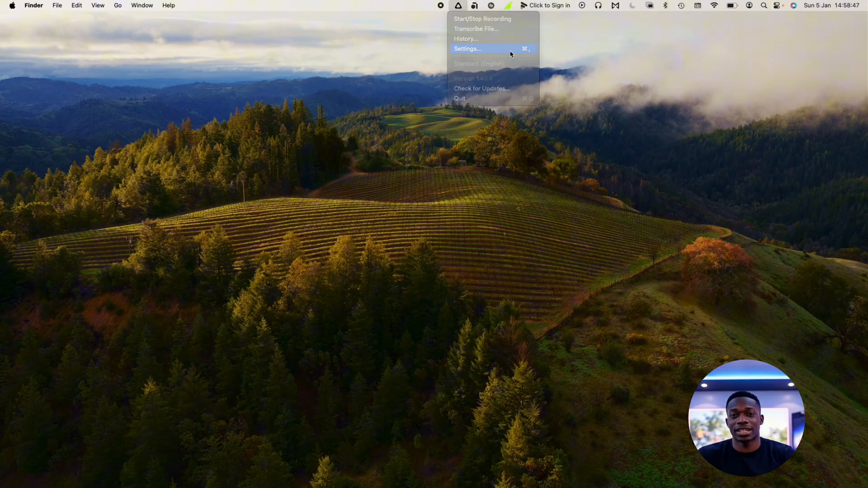
{"action": "left_click", "coordinate": [468, 48]}
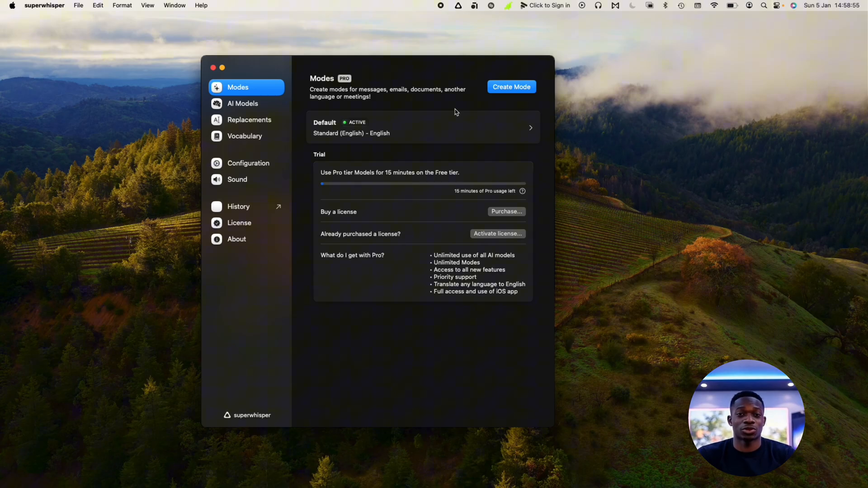
{"action": "mouse_move", "coordinate": [465, 111]}
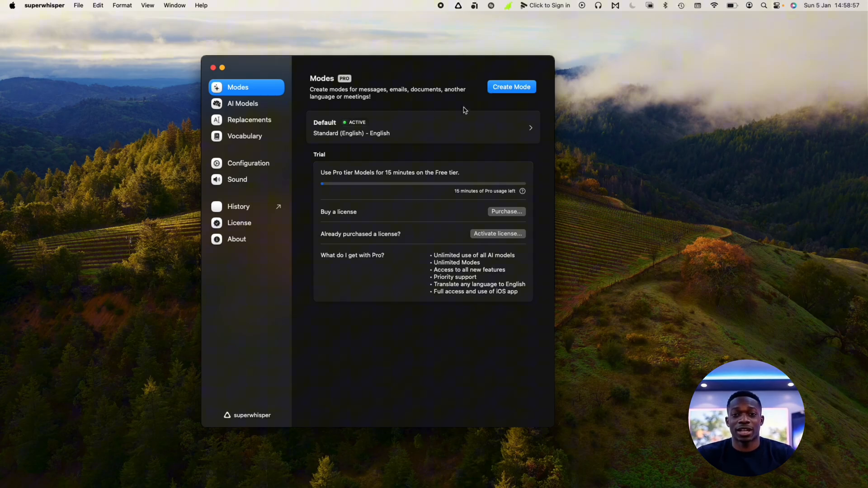
{"action": "mouse_move", "coordinate": [255, 106]}
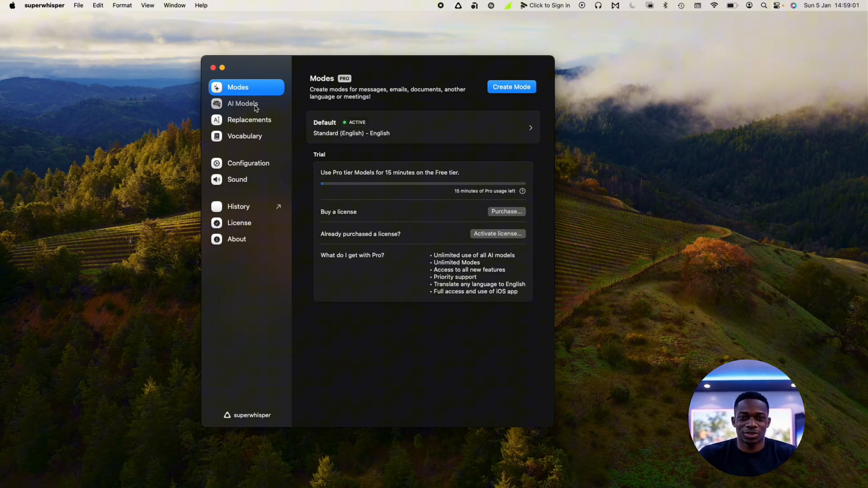
Step: Browse the AI Models and Text Replacements pages, then the Vocabulary page with its custom word
{"action": "left_click", "coordinate": [243, 104]}
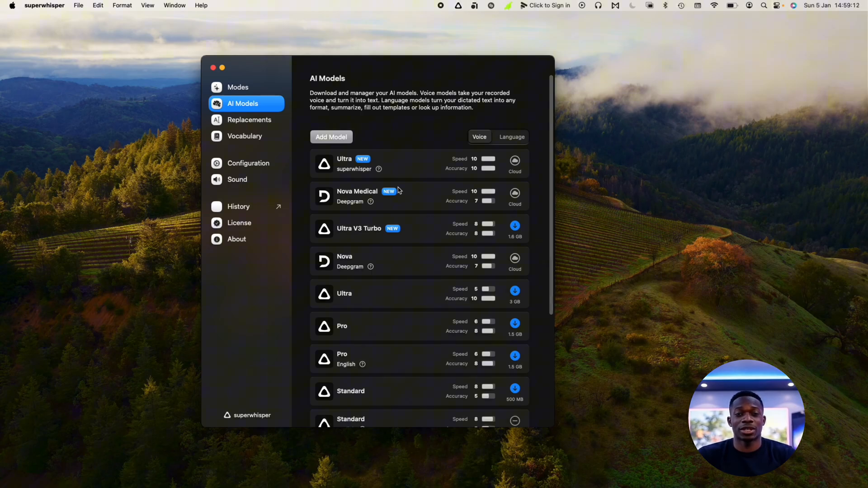
{"action": "left_click", "coordinate": [248, 119]}
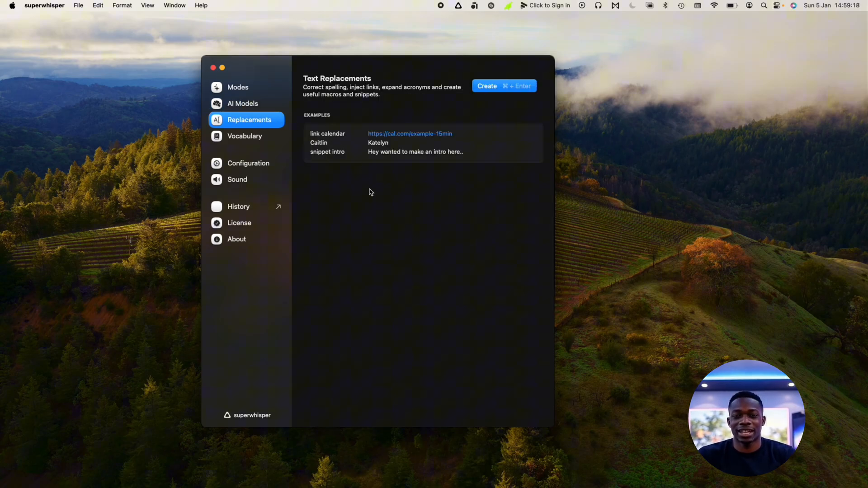
{"action": "mouse_move", "coordinate": [390, 226]}
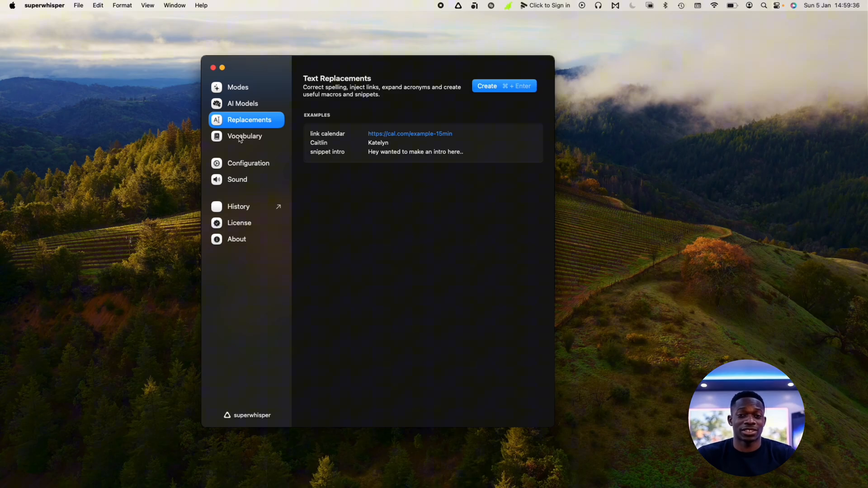
{"action": "left_click", "coordinate": [245, 137]}
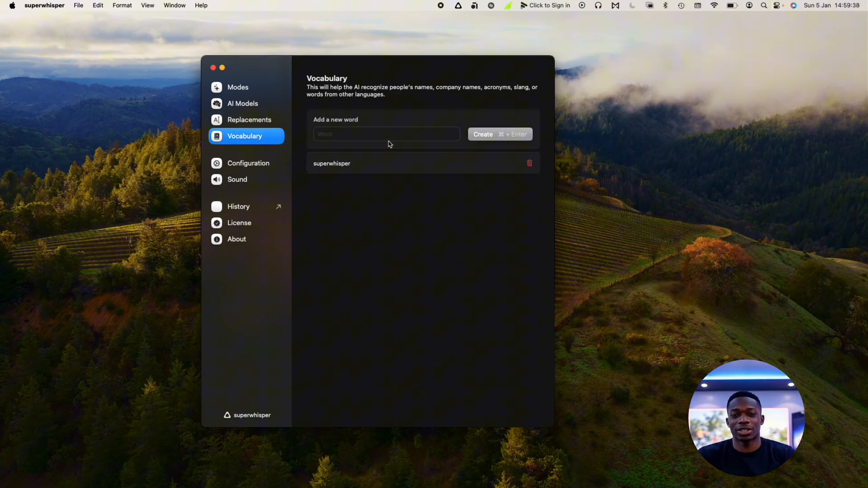
Step: Review the Configuration page's shortcuts and options, then the Sound page's input device settings
{"action": "left_click", "coordinate": [248, 162]}
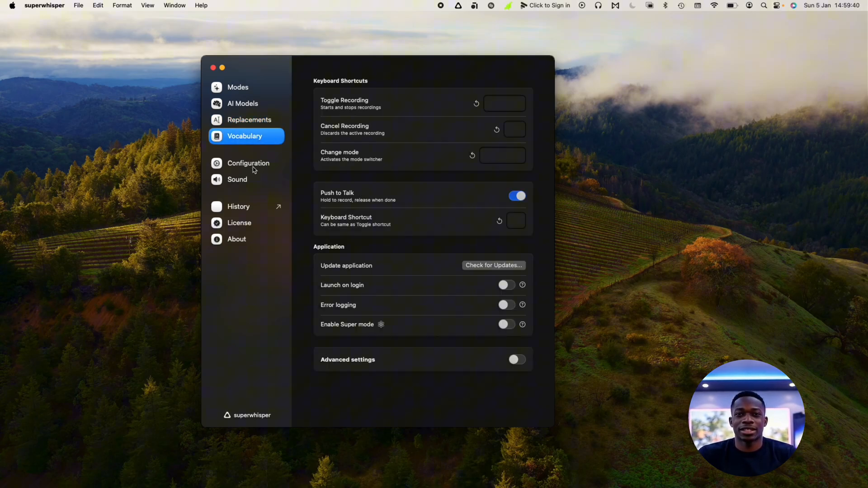
{"action": "left_click", "coordinate": [248, 163]}
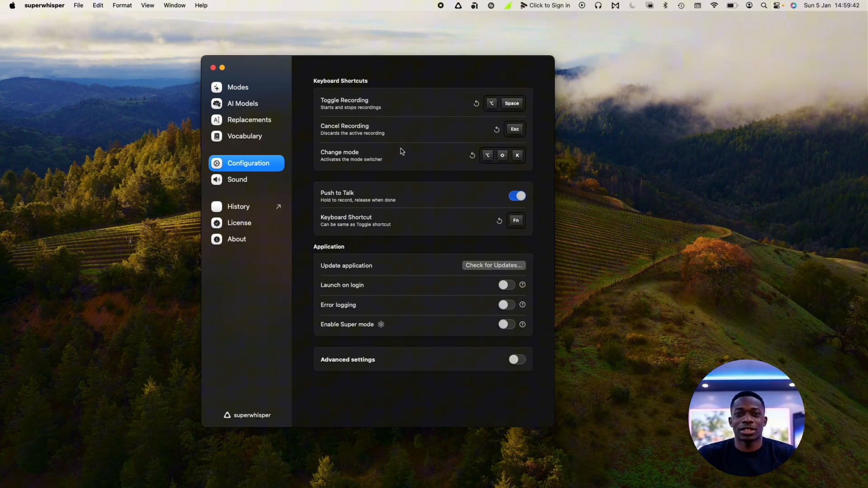
{"action": "mouse_move", "coordinate": [519, 228]}
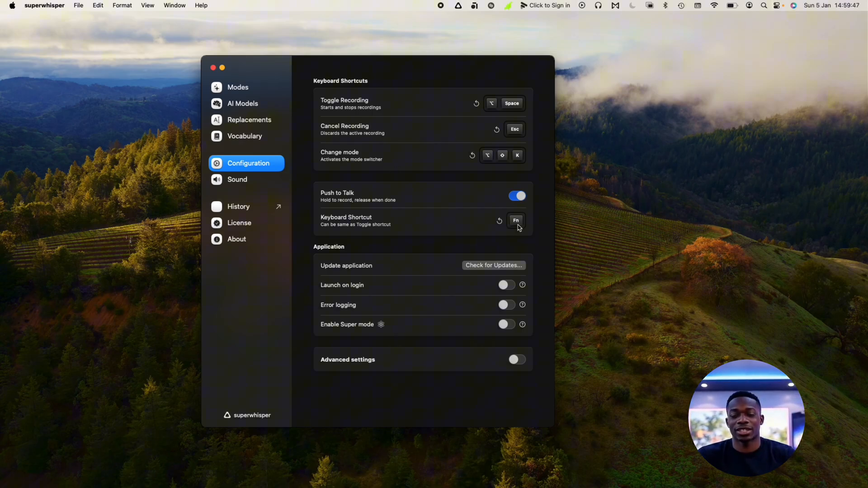
{"action": "mouse_move", "coordinate": [479, 238]}
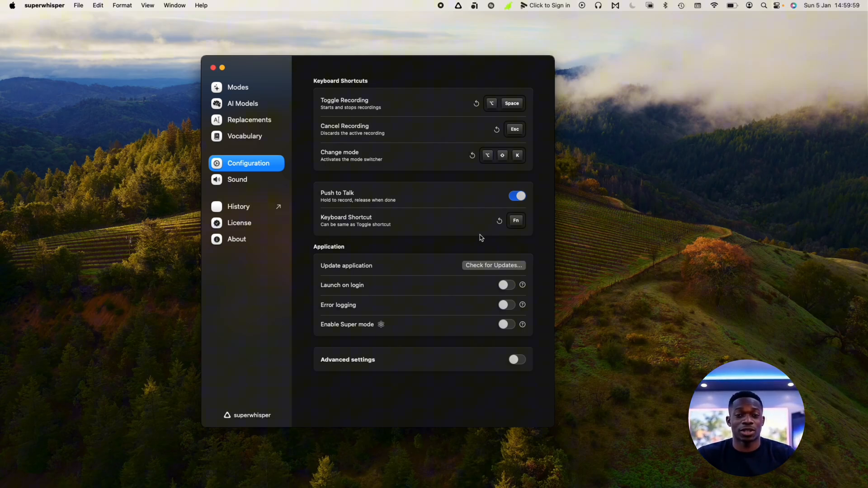
{"action": "left_click", "coordinate": [237, 179]}
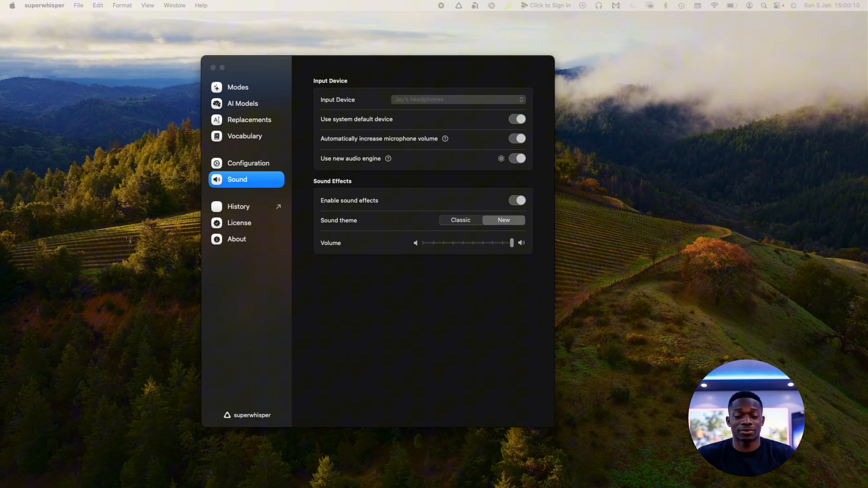
Step: View the recordings history with its transcribed test phrase, then the License page's trial details
{"action": "left_click", "coordinate": [238, 206]}
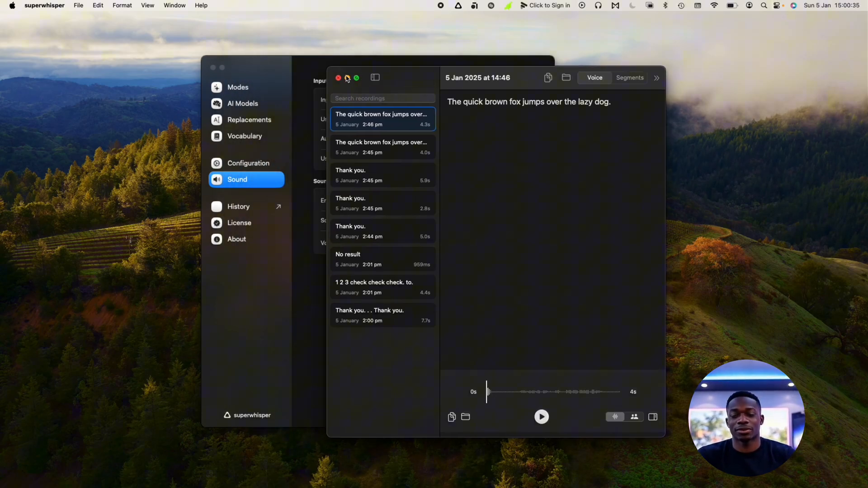
{"action": "left_click", "coordinate": [239, 222]}
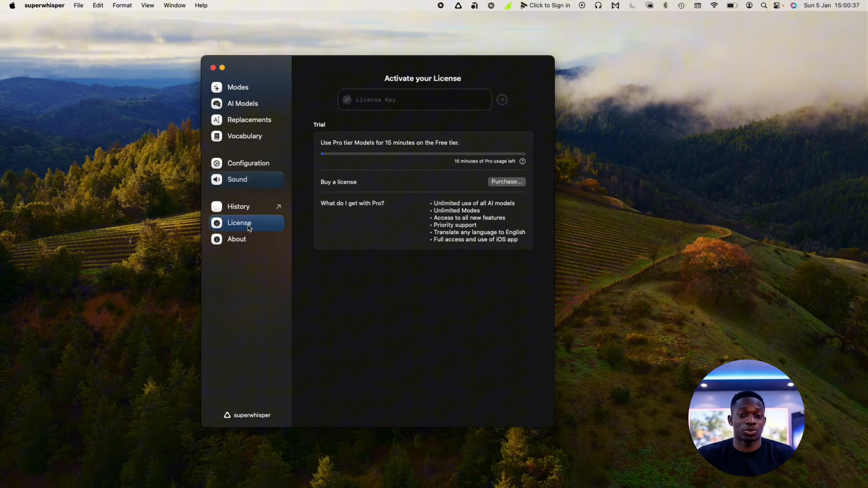
Step: Show the About page and scroll through the release notes from version 1.43.4 downward
{"action": "left_click", "coordinate": [238, 222]}
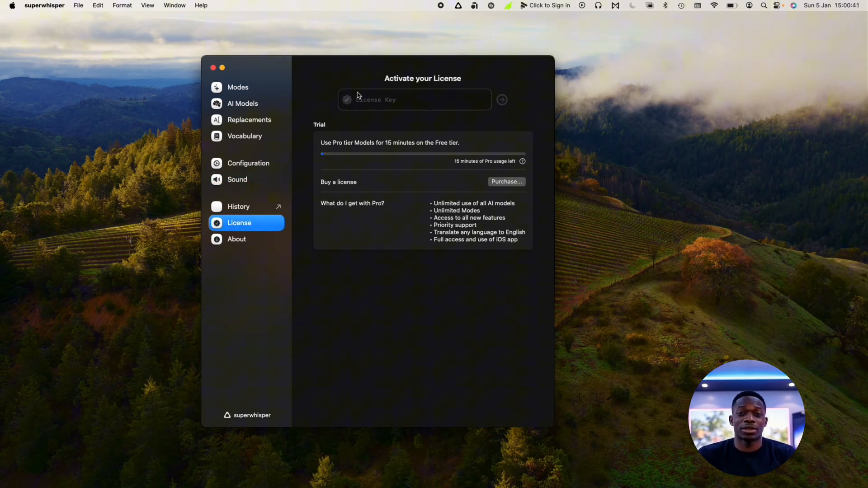
{"action": "left_click", "coordinate": [236, 238]}
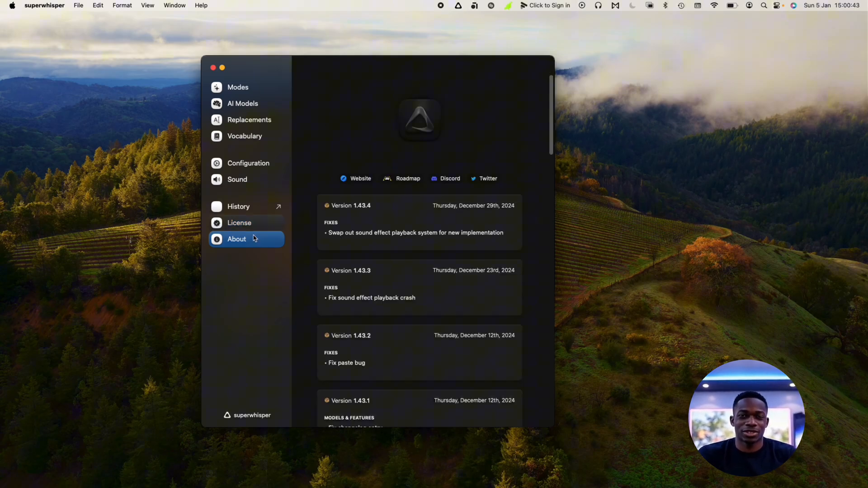
{"action": "scroll", "scroll_direction": "down", "scroll_amount": 3}
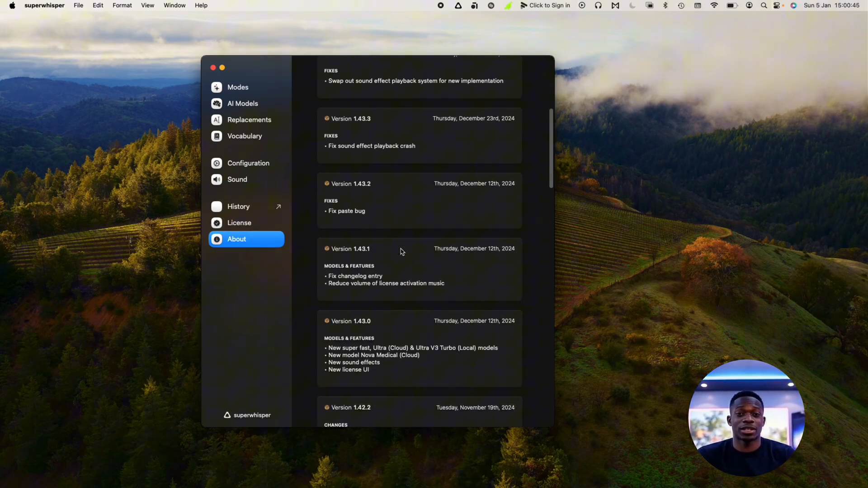
{"action": "scroll", "scroll_direction": "down", "scroll_amount": 3}
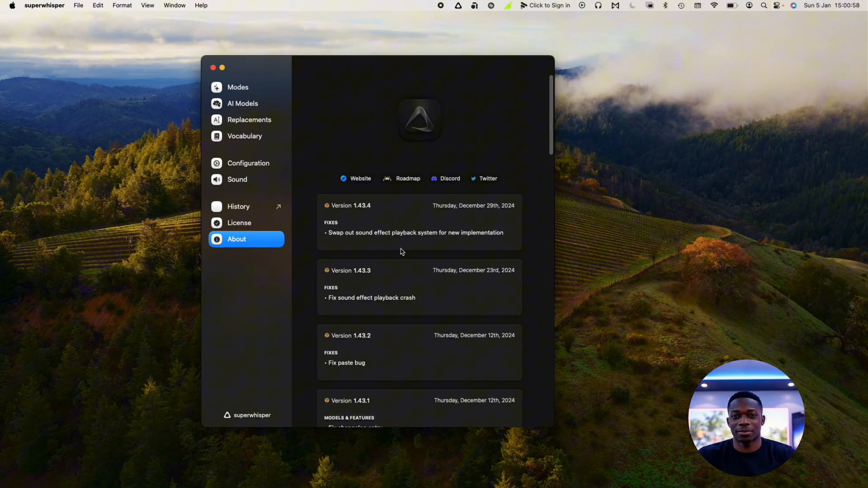
{"action": "mouse_move", "coordinate": [313, 159]}
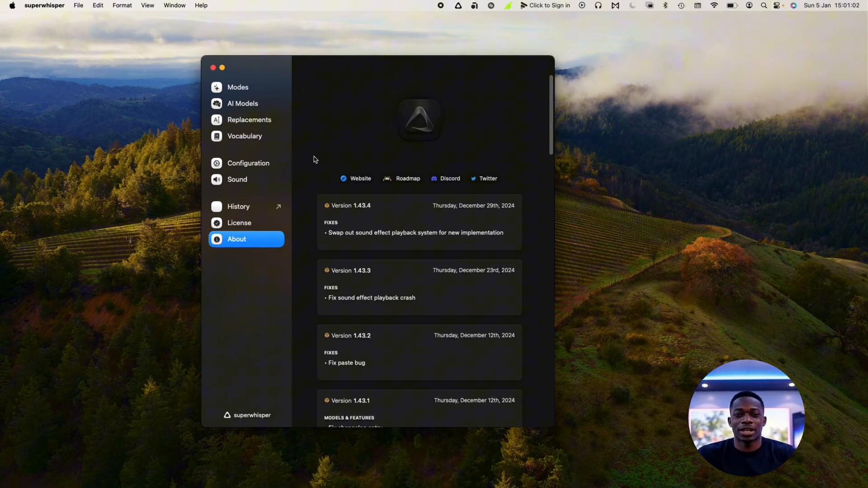
{"action": "mouse_move", "coordinate": [302, 137]}
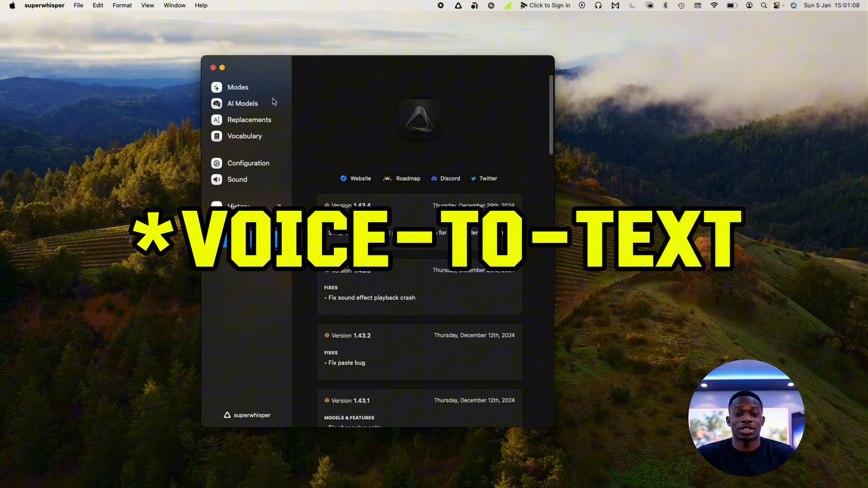
Step: Return to the Modes page with the Default mode and trial information
{"action": "left_click", "coordinate": [238, 86]}
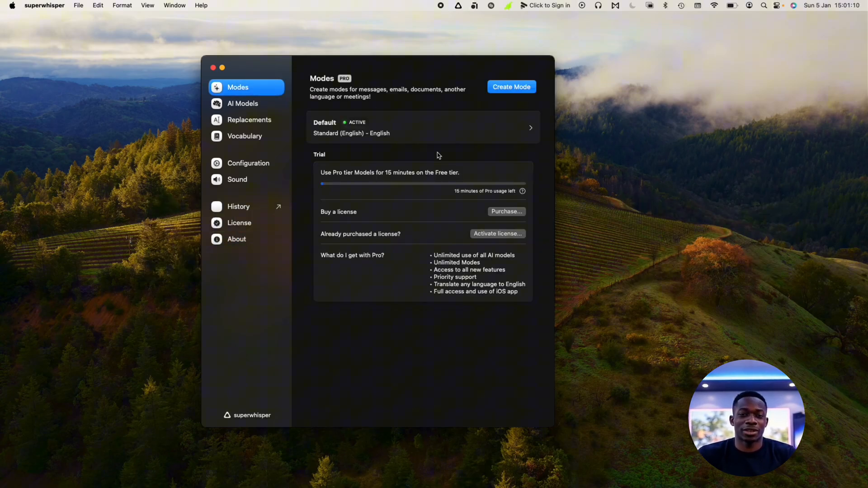
{"action": "mouse_move", "coordinate": [468, 160]}
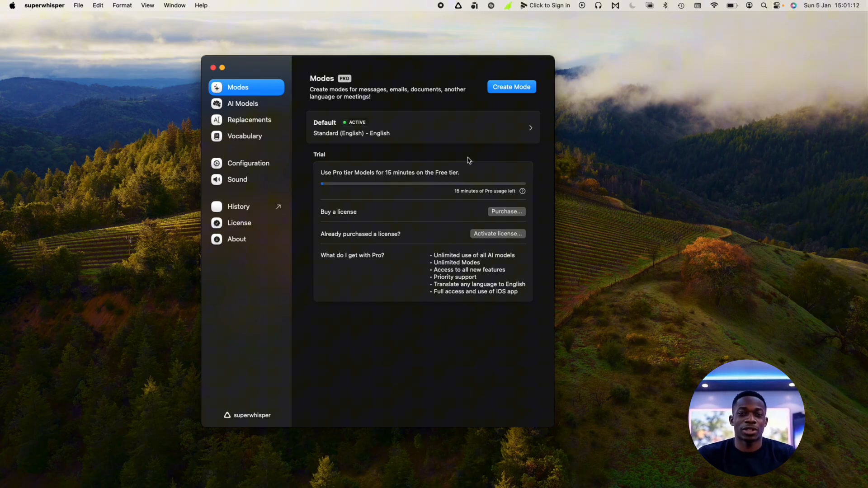